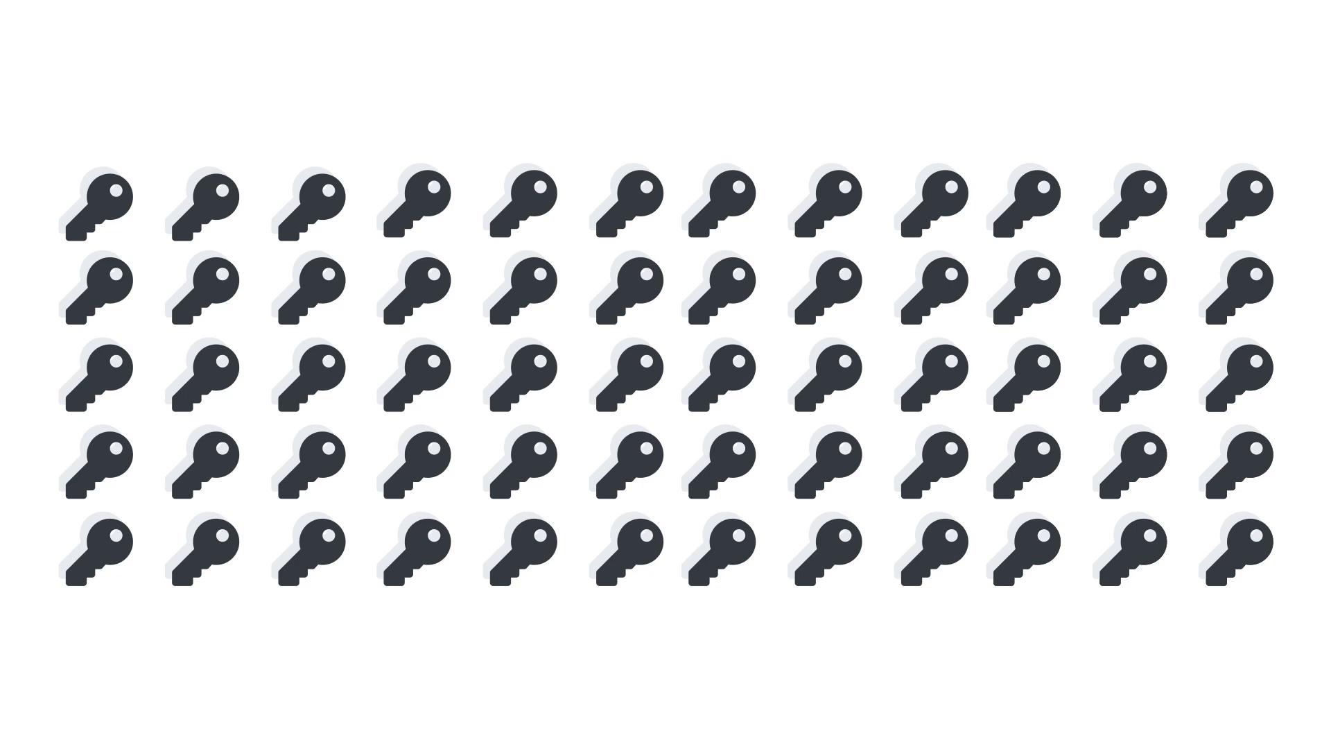
Advance from naming Demo Wallet to its twelve recovery words
left_click(99, 204)
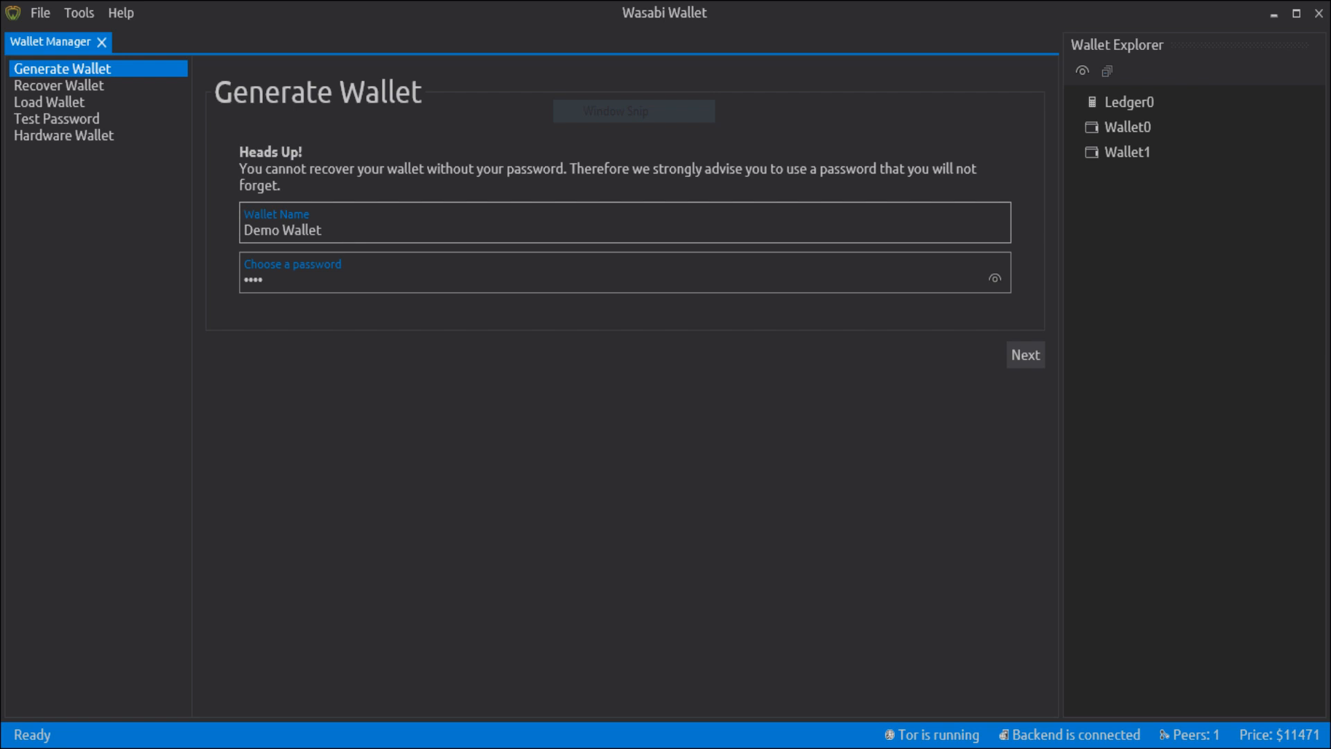
left_click(1025, 354)
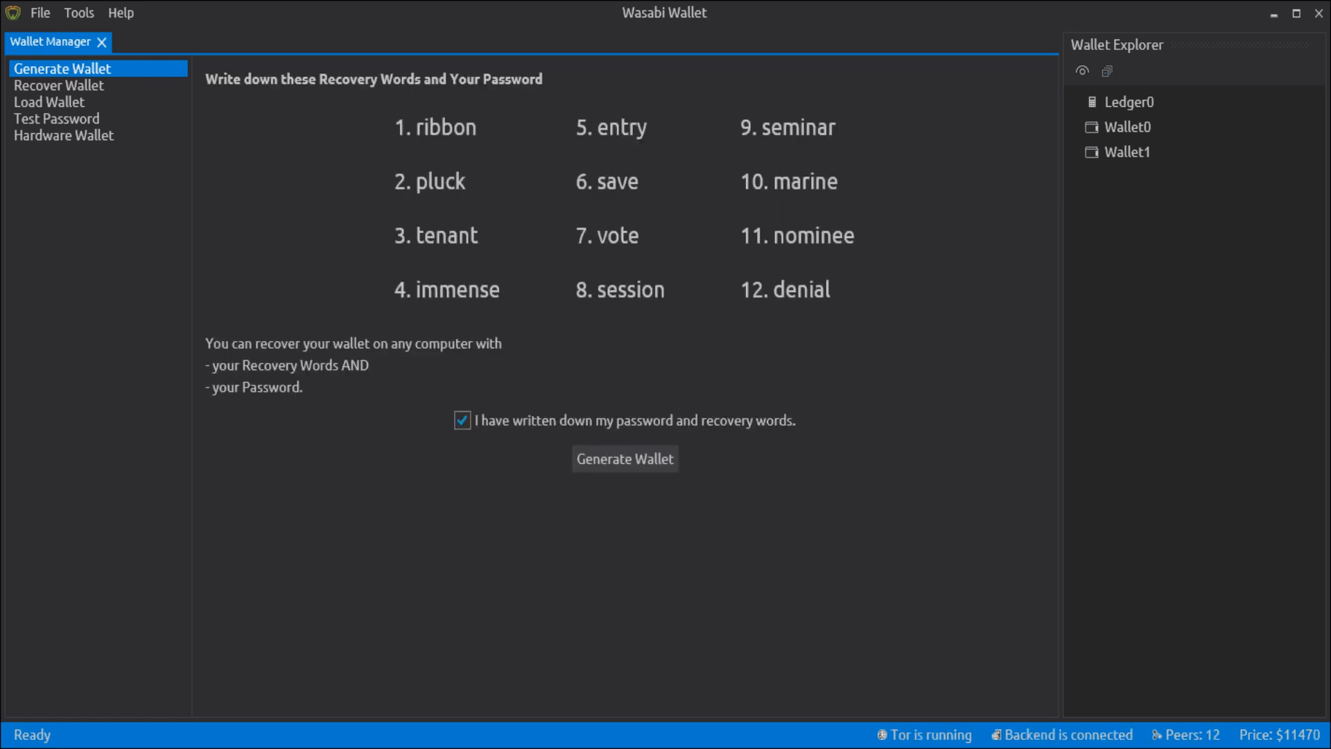
Create Demo Wallet and reveal its sensitive keys in Wallet Info, including the Extended Account zpub
left_click(624, 458)
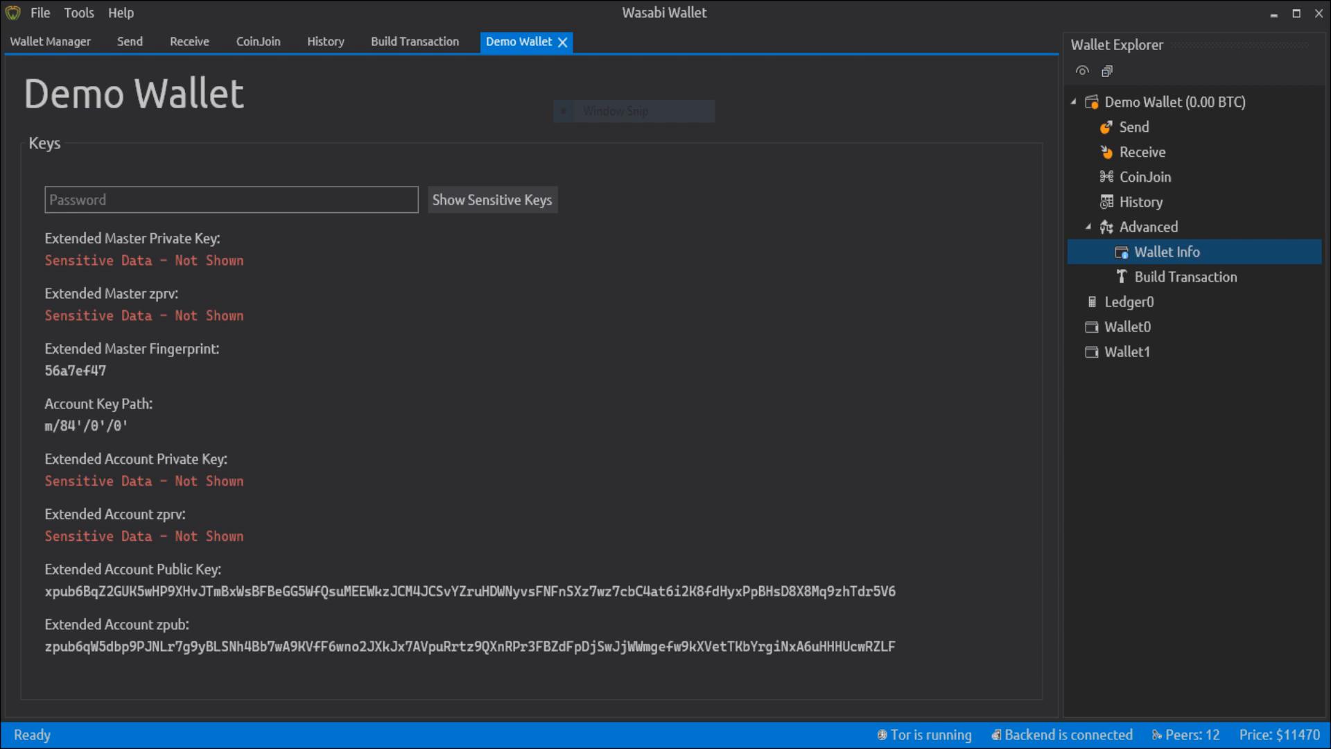
left_click(492, 200)
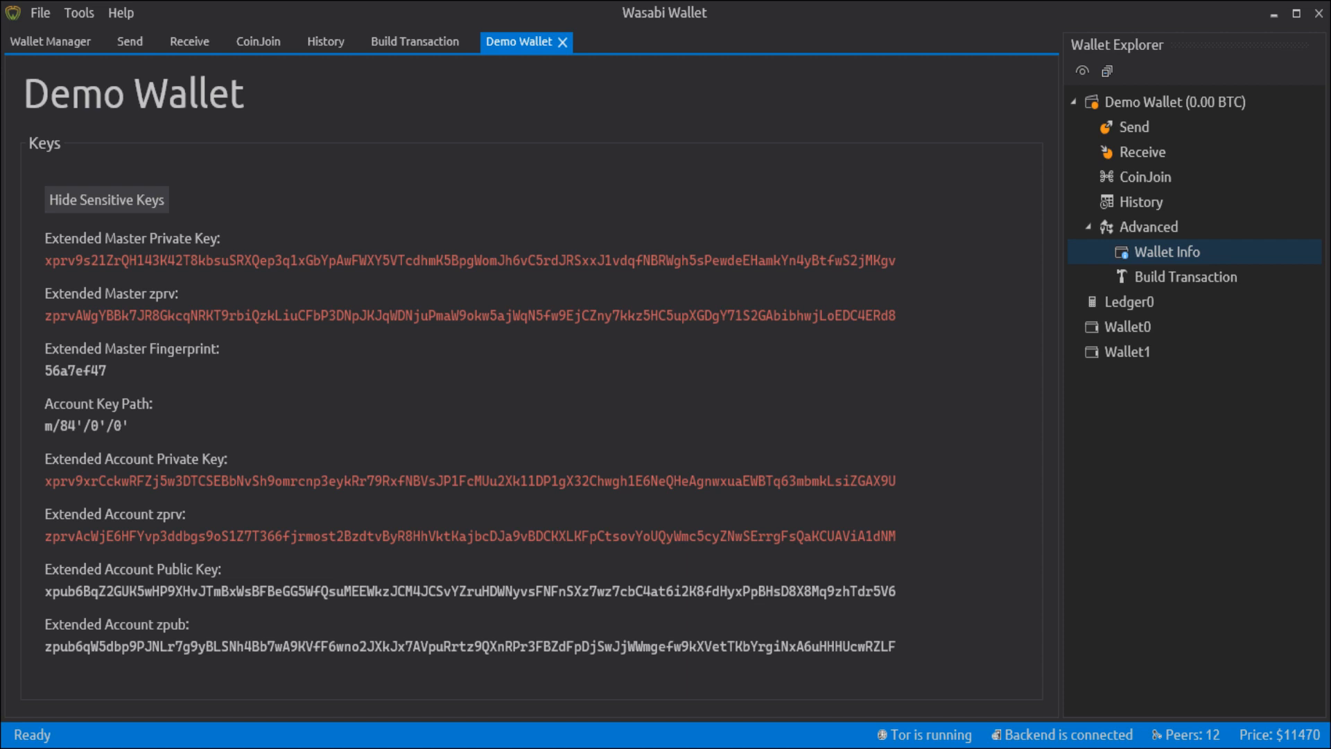
left_click(1142, 151)
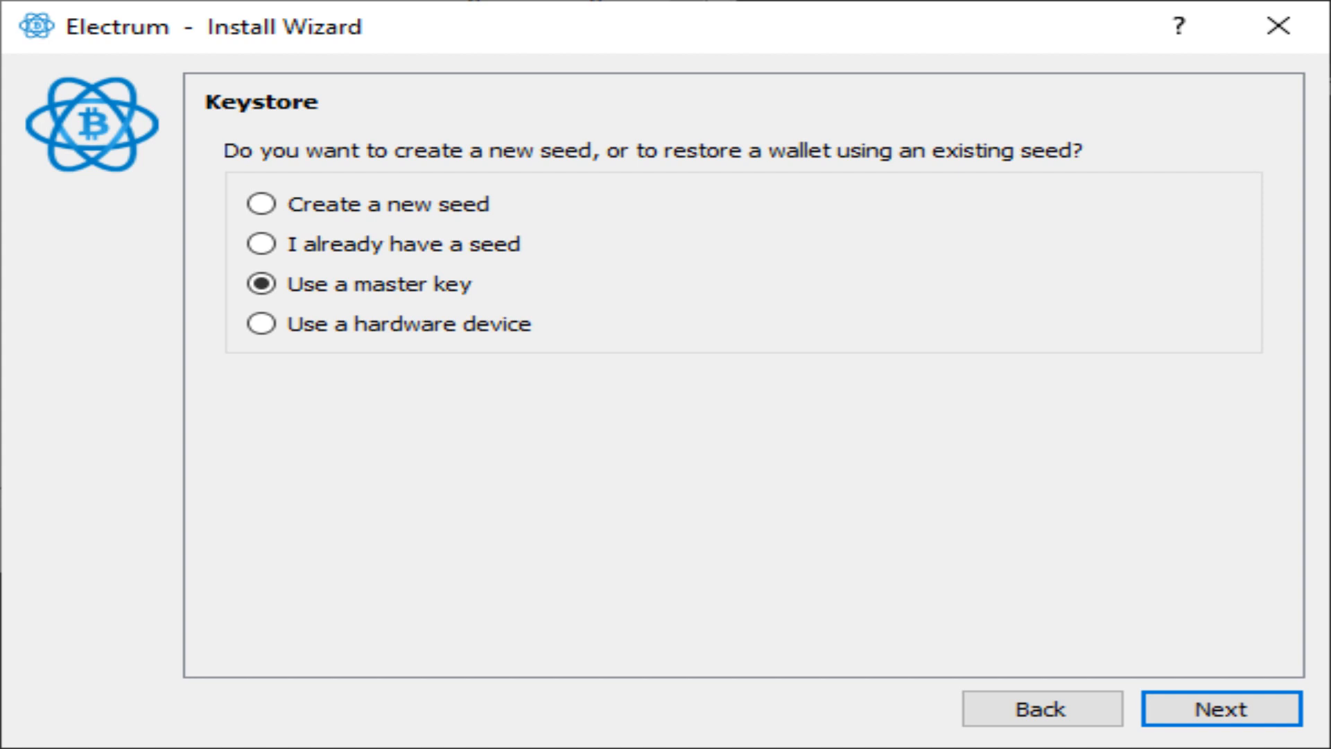
Confirm the pasted Demo Wallet zpub as master key, creating watching-only wallet_2
left_click(1220, 709)
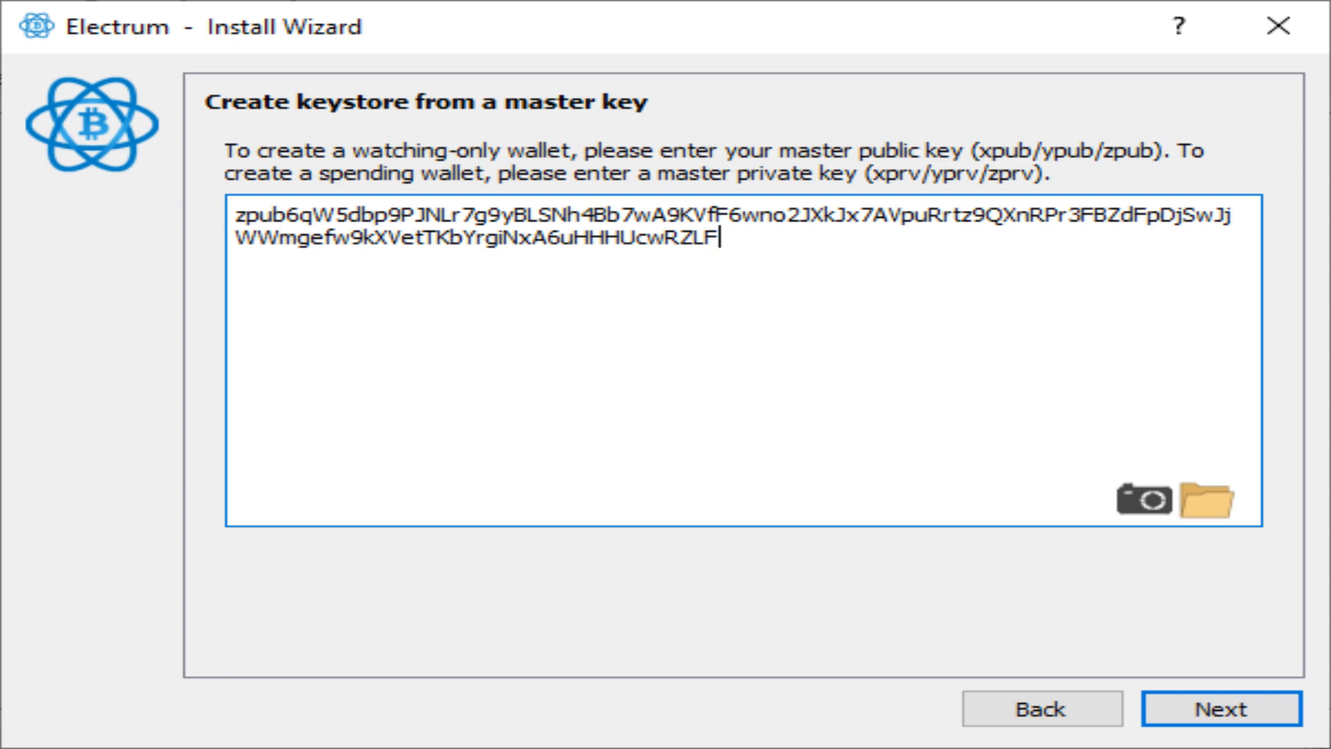
left_click(1220, 708)
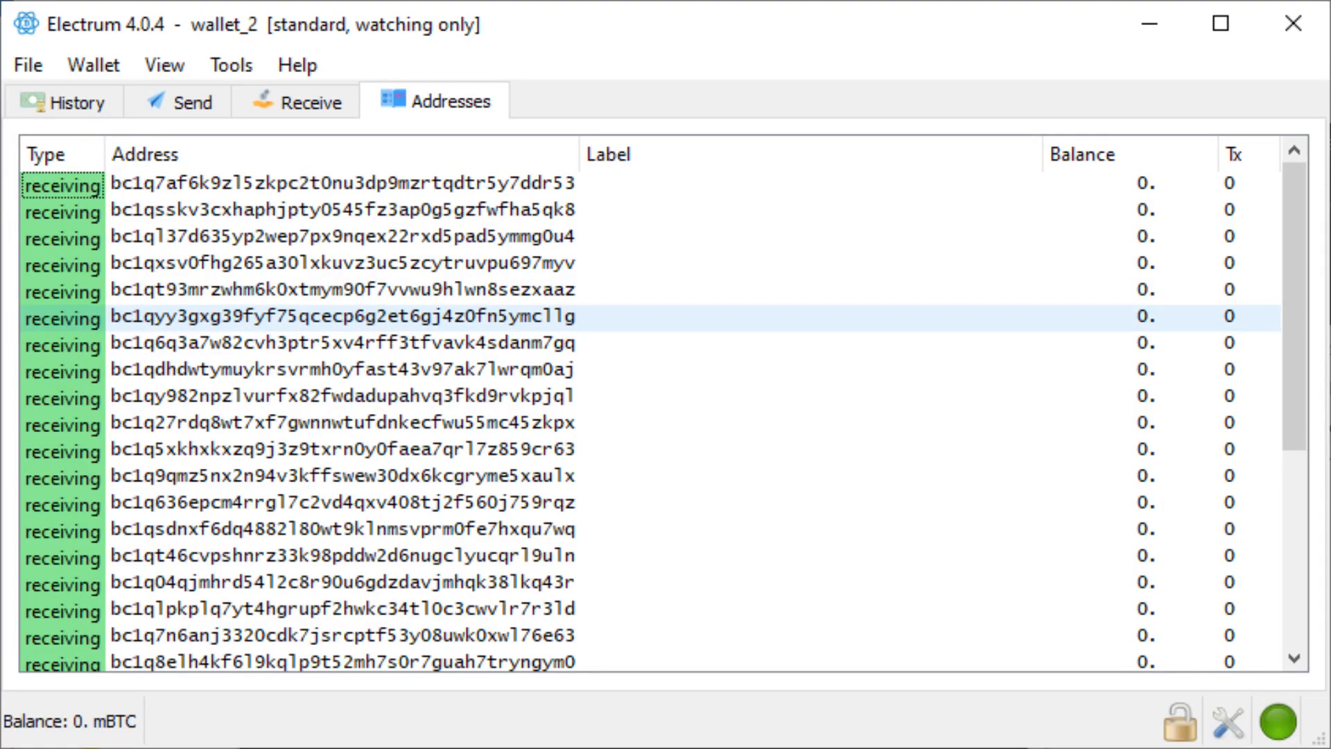